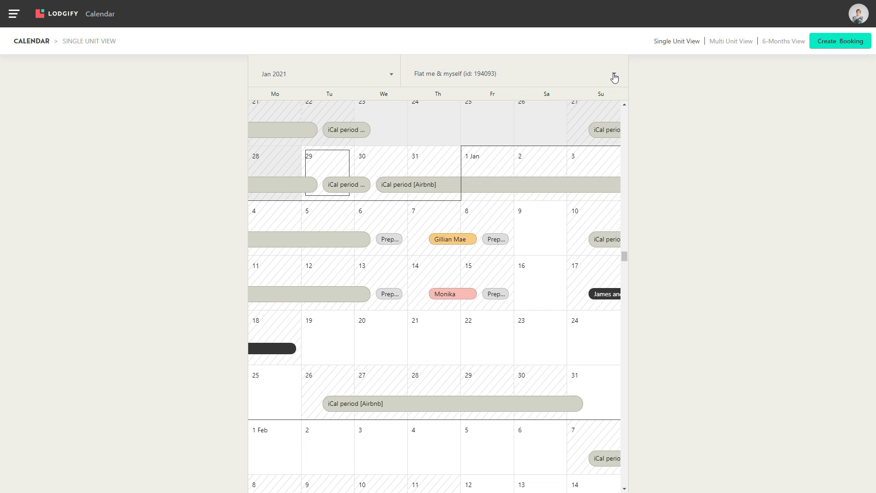
Step: Jump the single unit calendar to January 2021 and bring the bookings into view
left_click(529, 73)
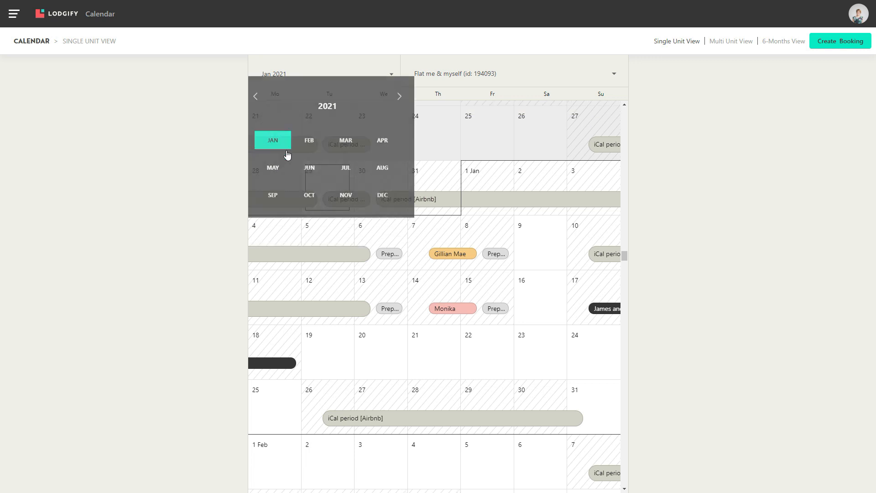
left_click(272, 140)
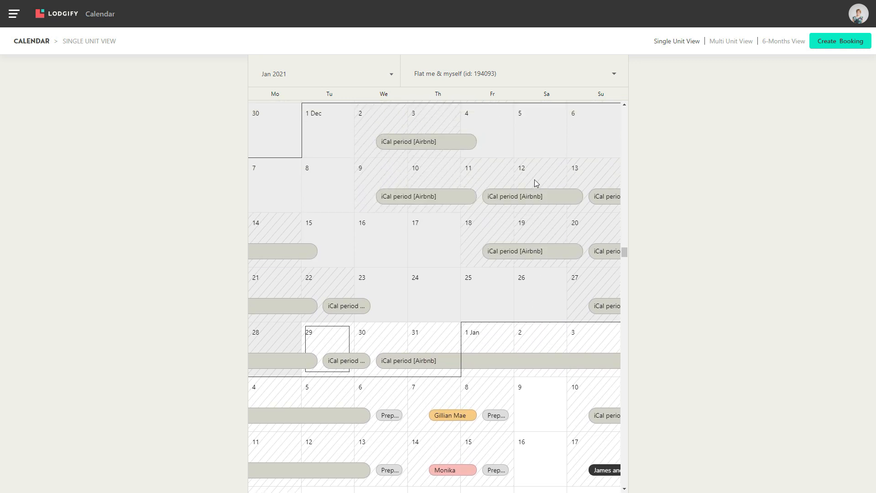
scroll("down", 3)
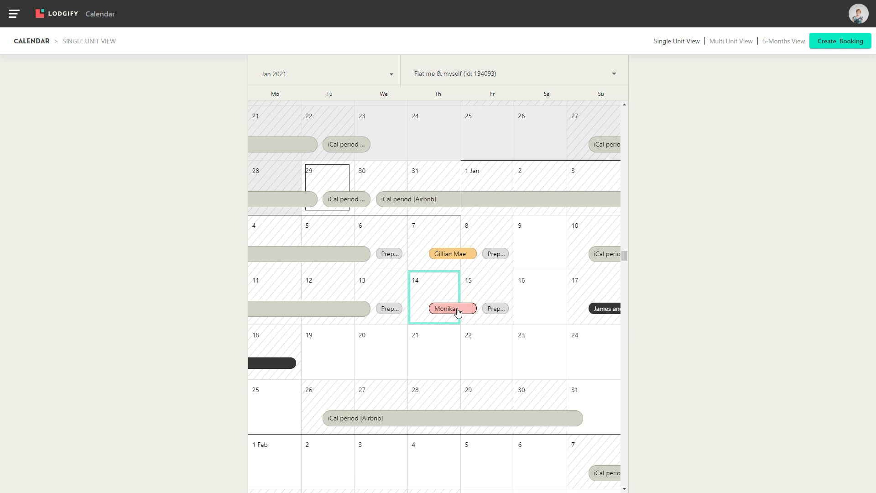
Step: Open Monika's pink 14-15 January booking in the side panel and show her guest details
left_click(451, 308)
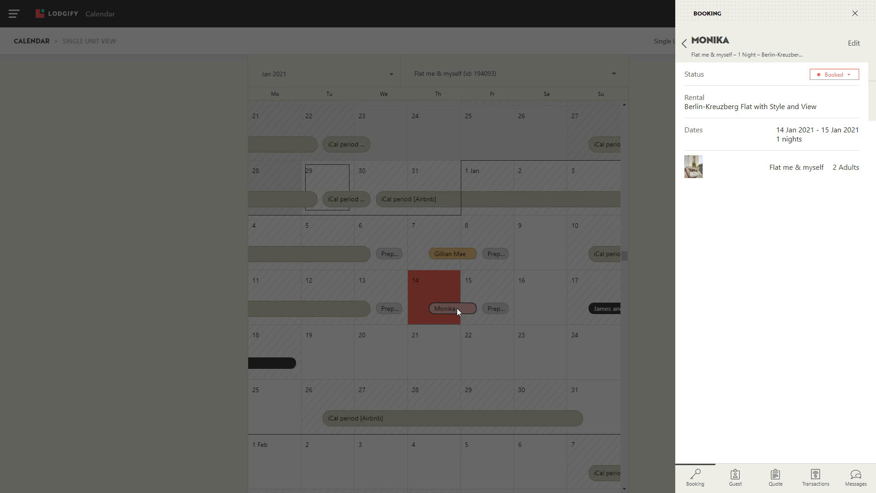
mouse_move(775, 262)
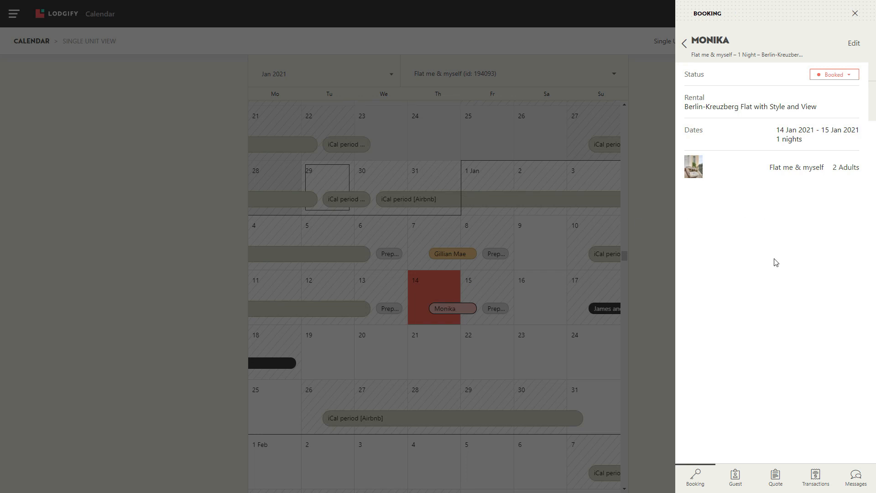
left_click(734, 487)
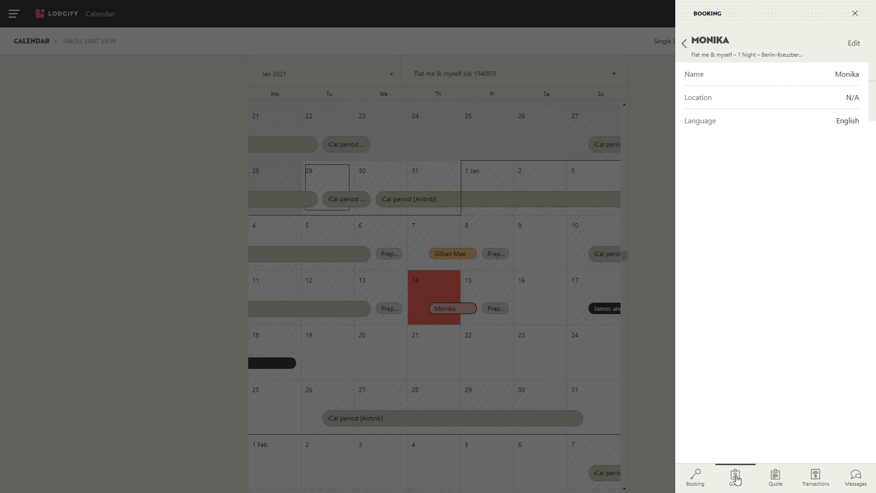